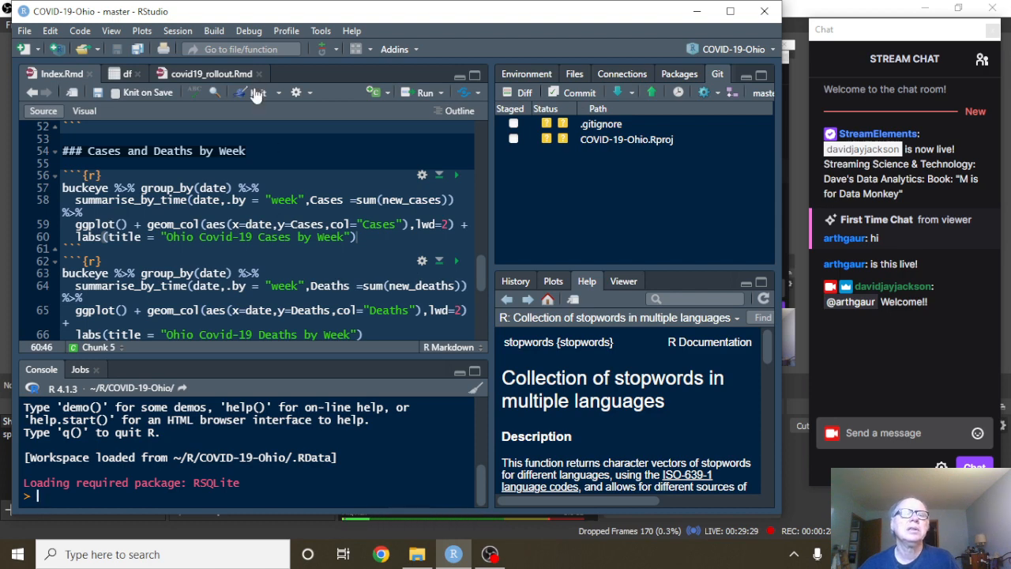
- Knit Index.Rmd to render the Ohio Covid-19 Report as an HTML preview
click(256, 93)
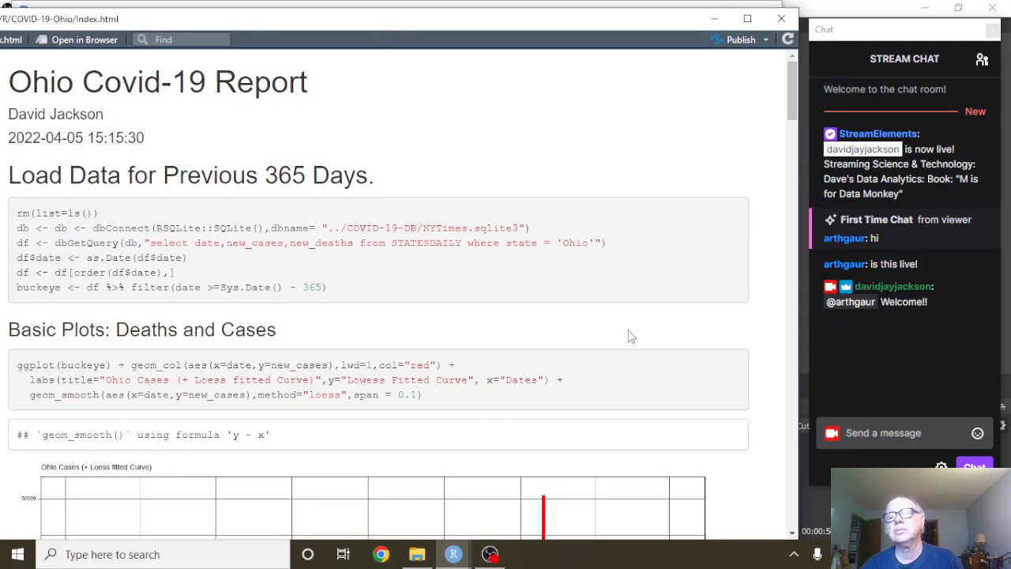
click(490, 553)
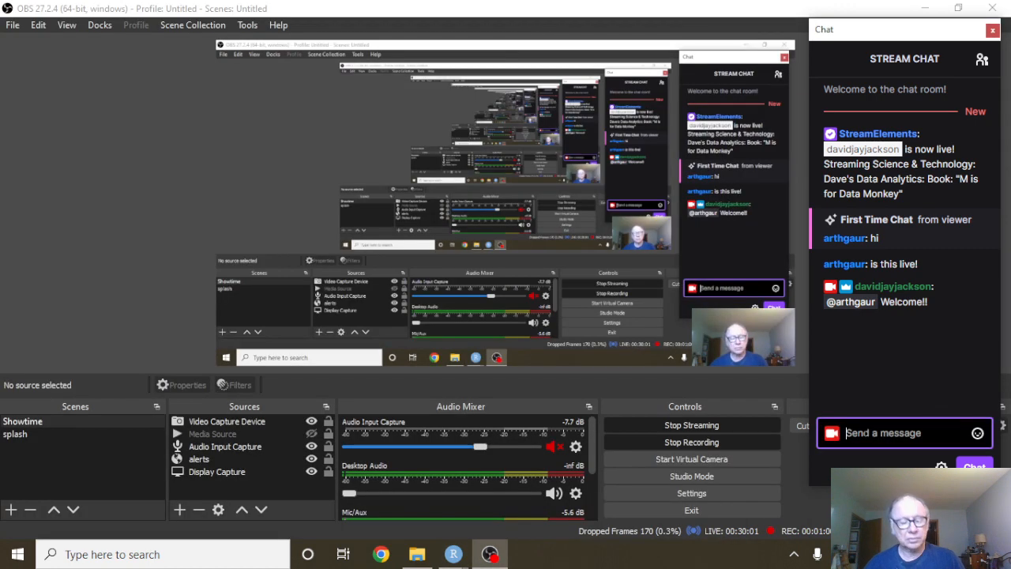
text(@)
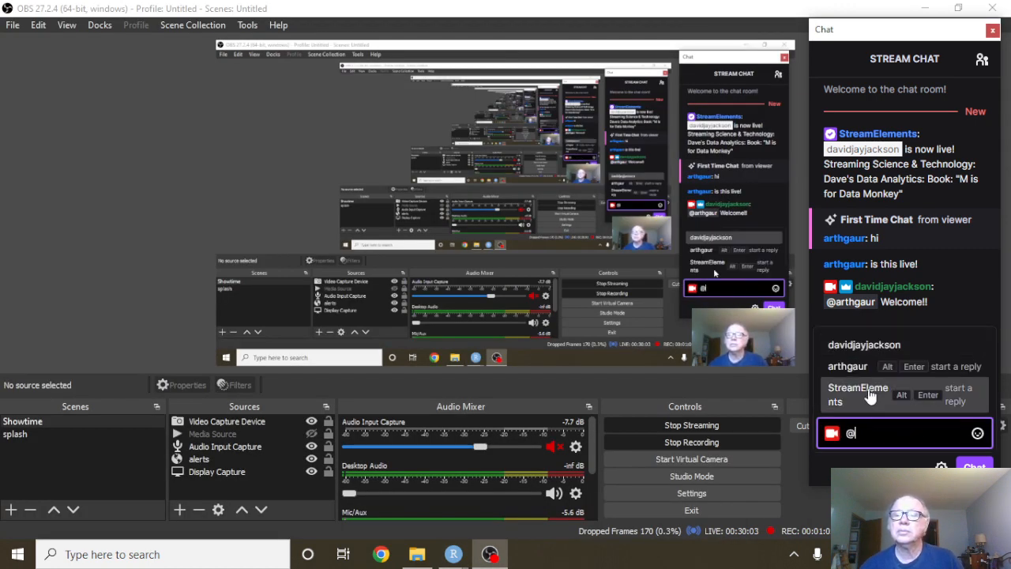
text(arthgaur Thanks)
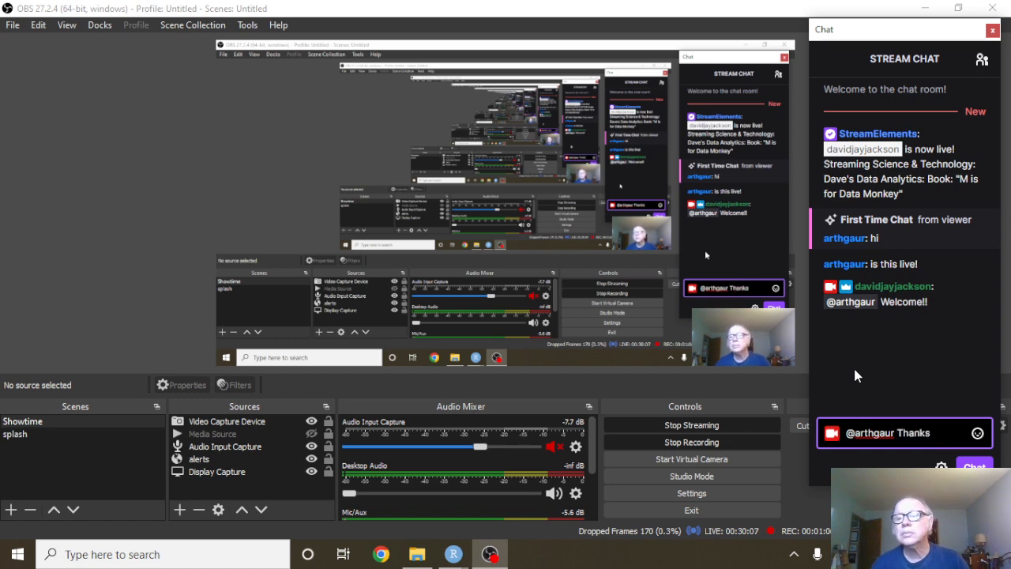
text(for stoppin)
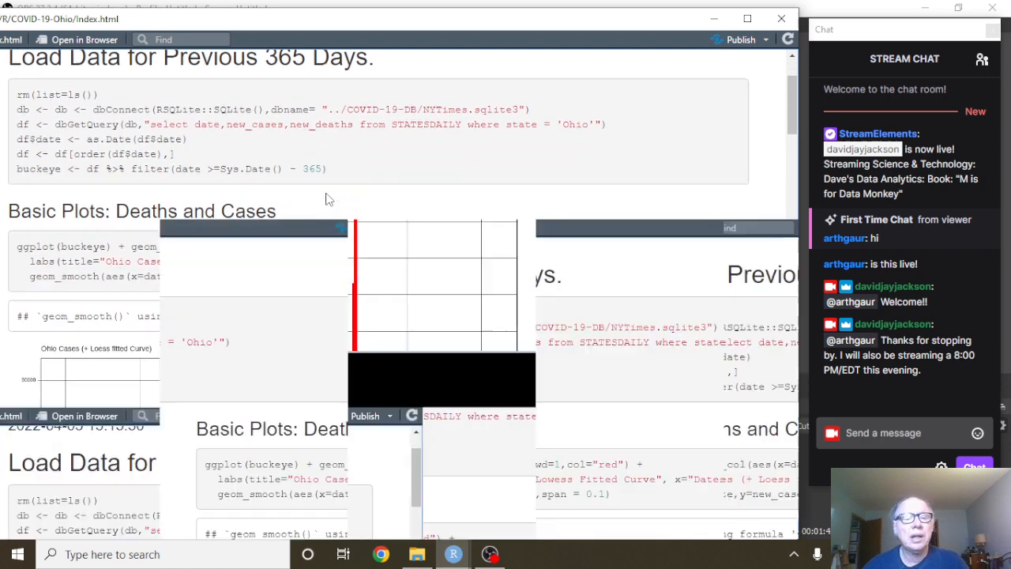
scroll(down, 3)
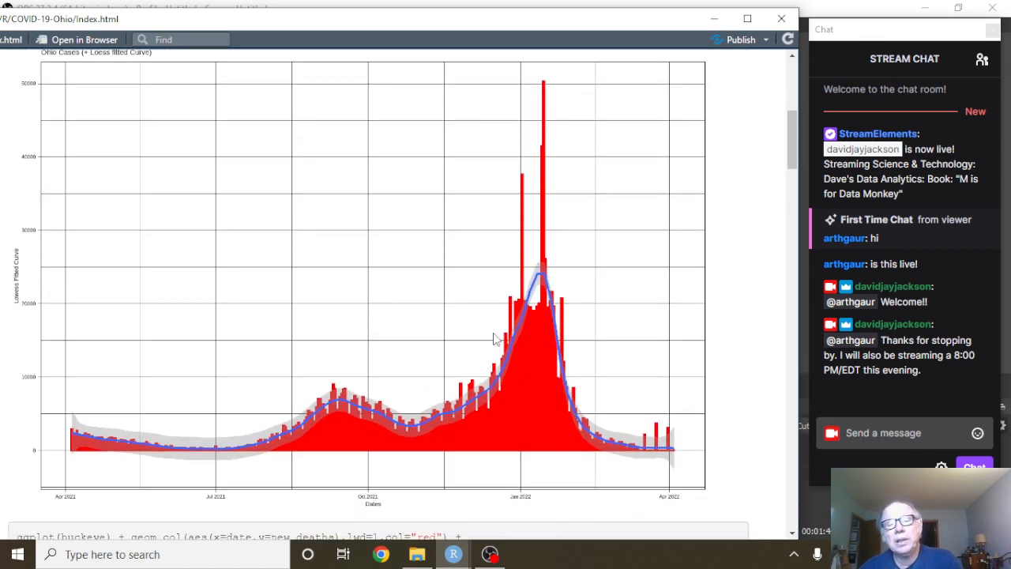
mouse_move(559, 362)
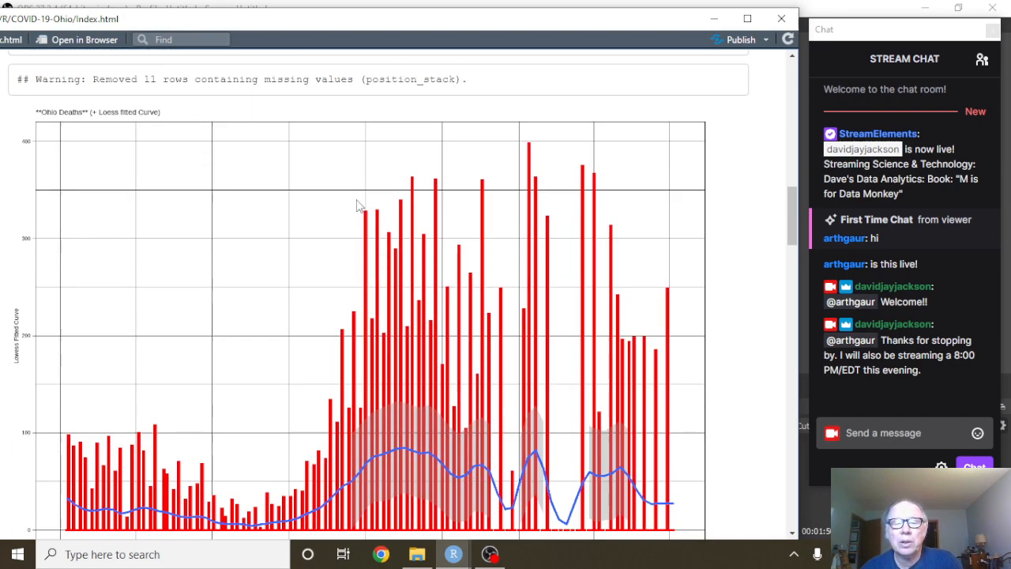
scroll(down, 3)
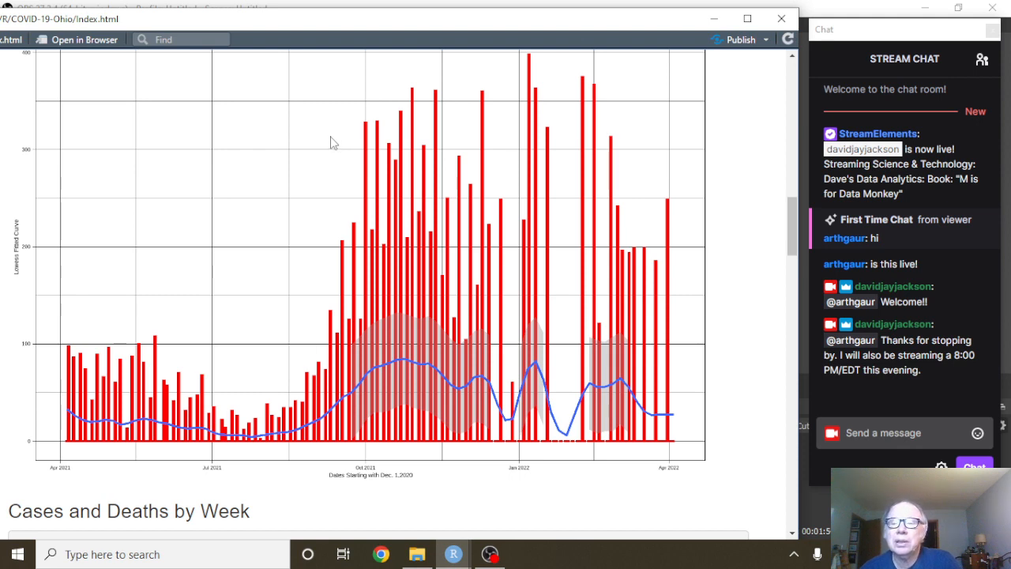
mouse_move(494, 369)
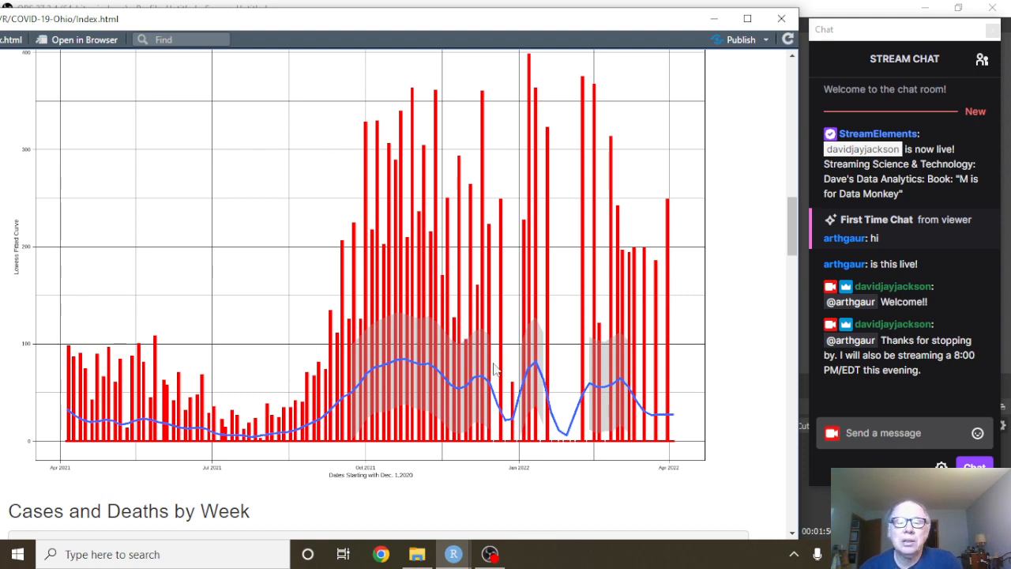
mouse_move(640, 415)
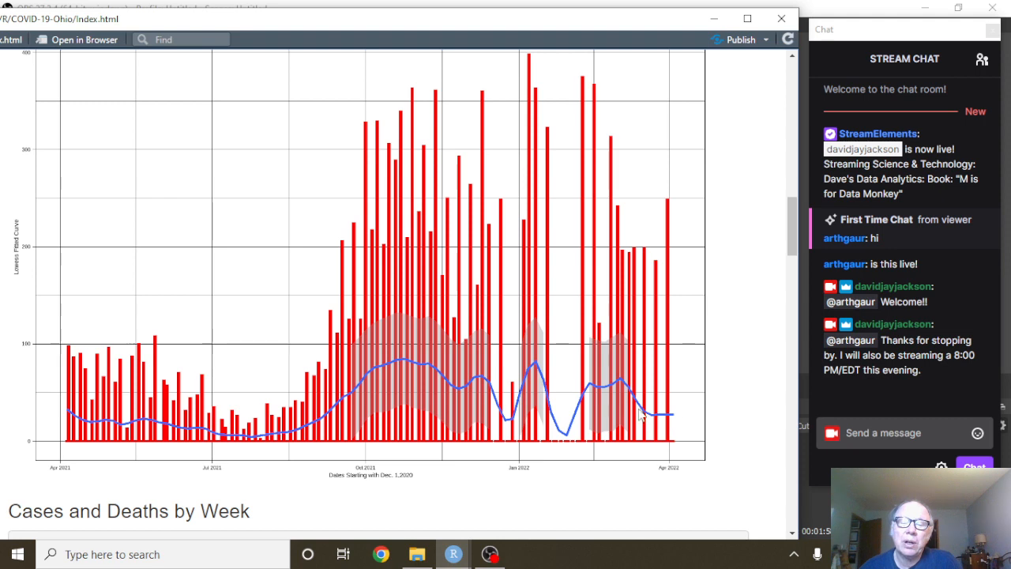
mouse_move(441, 316)
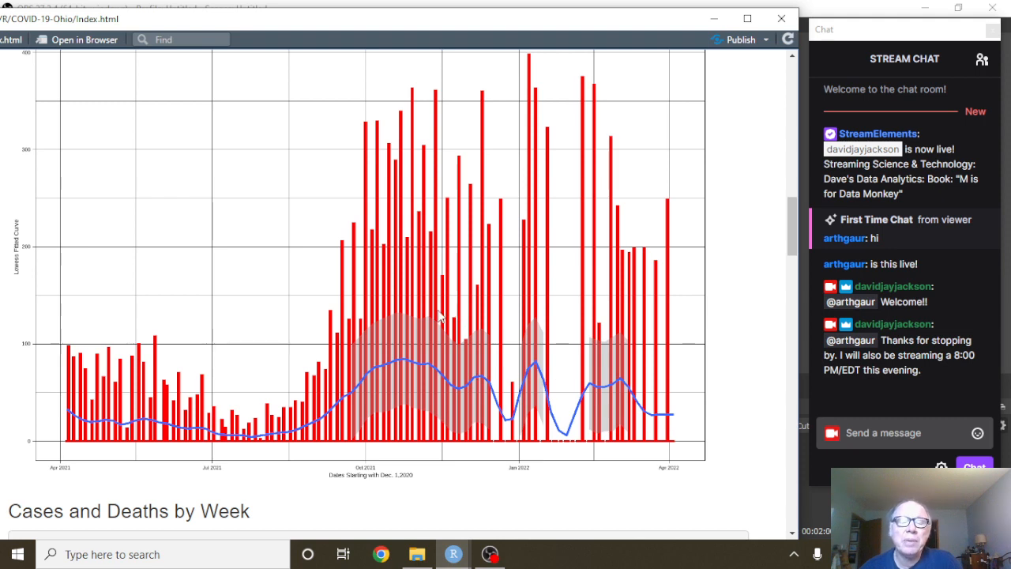
mouse_move(418, 311)
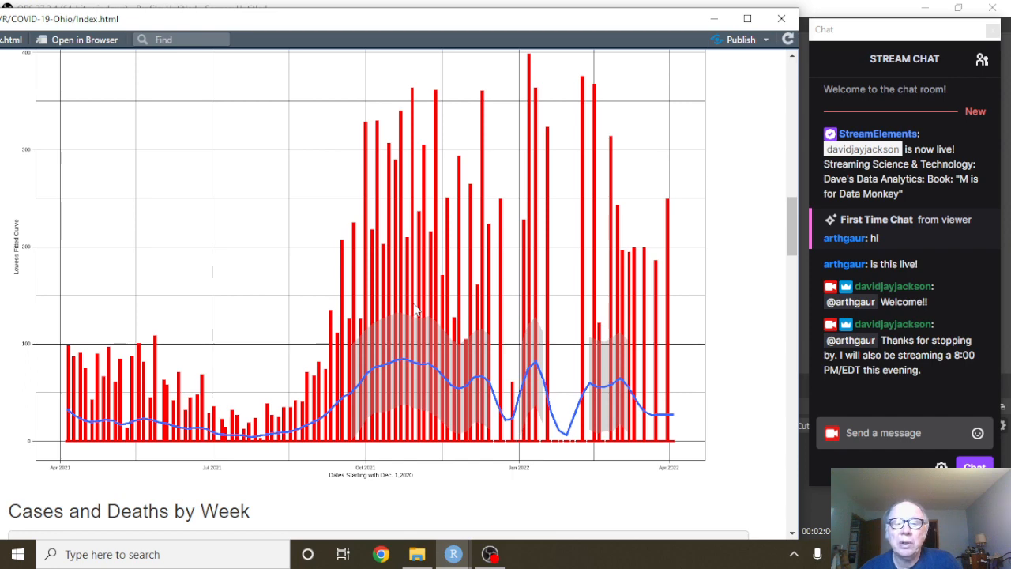
scroll(down, 3)
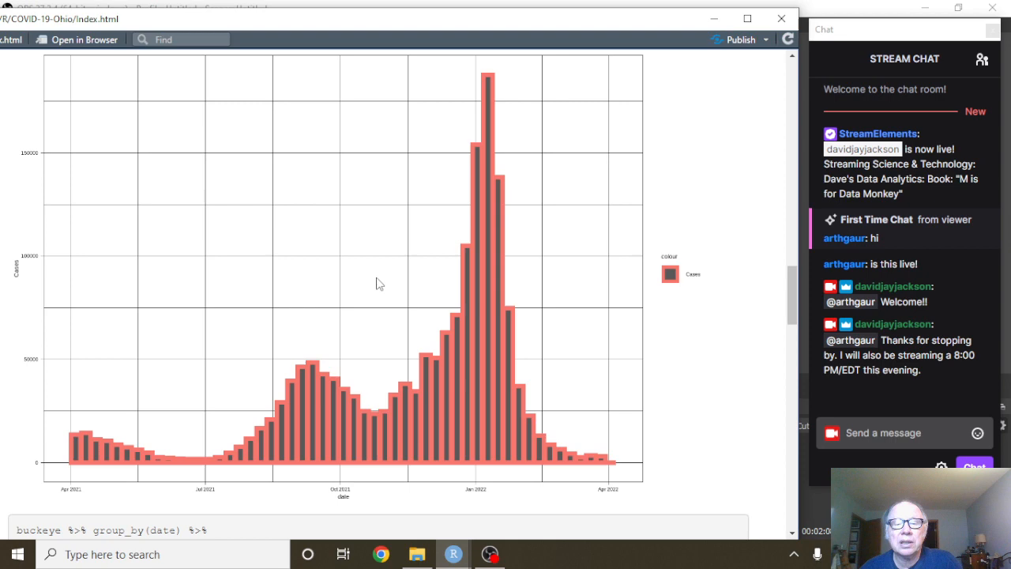
mouse_move(637, 467)
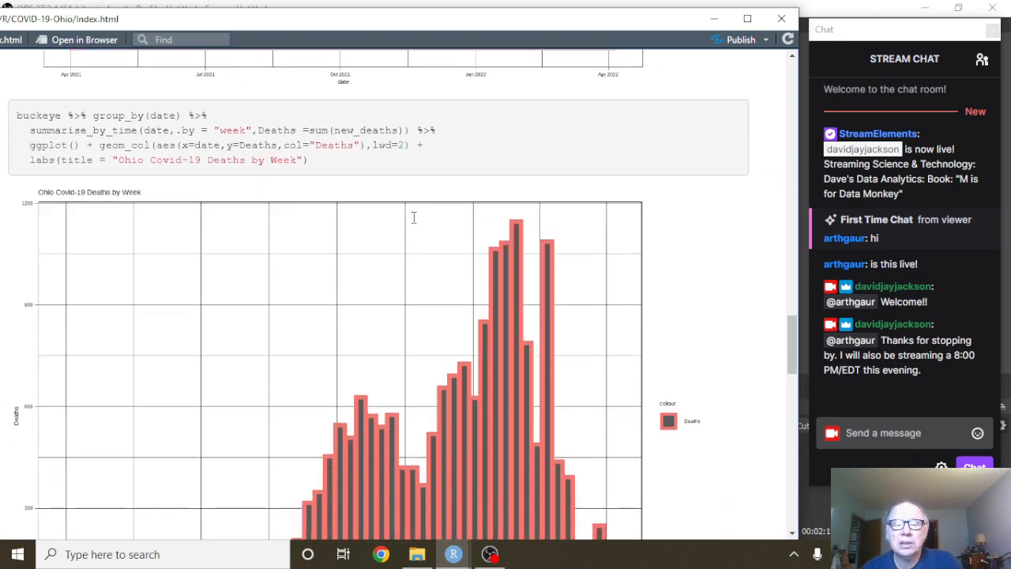
scroll(down, 3)
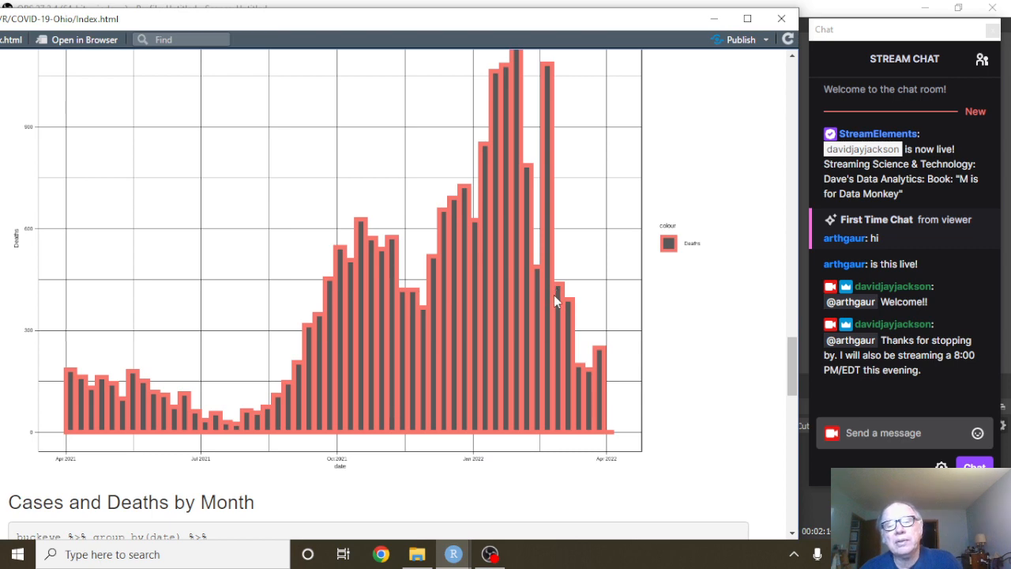
scroll(down, 3)
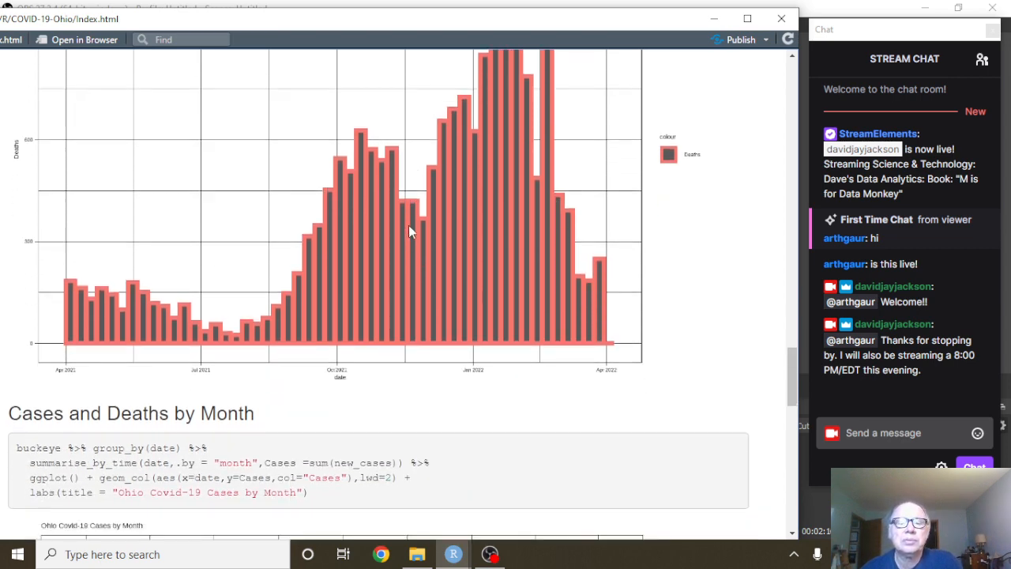
scroll(down, 3)
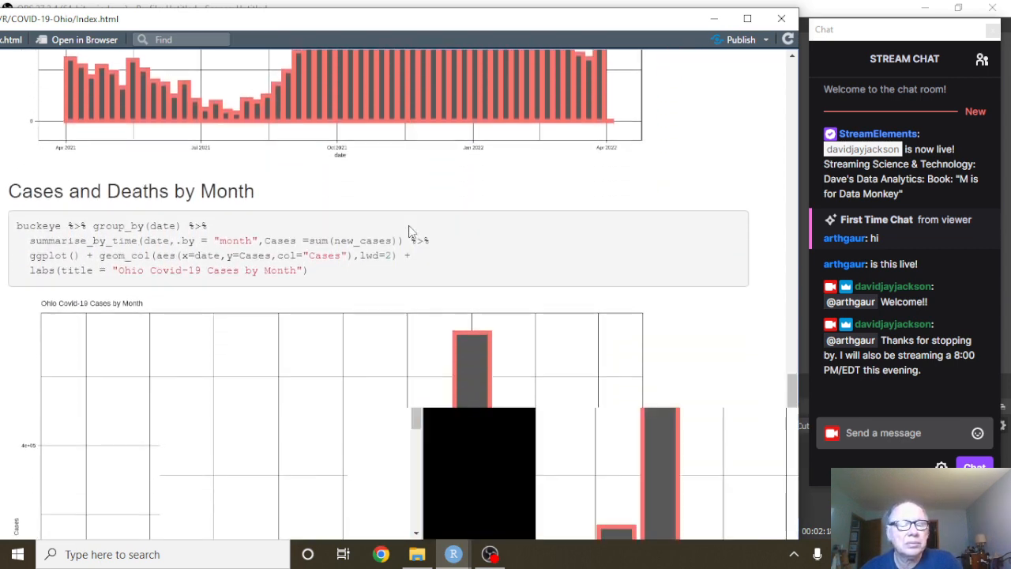
- Scroll the report down to the monthly deaths chart, then switch to OBS Studio
scroll(down, 3)
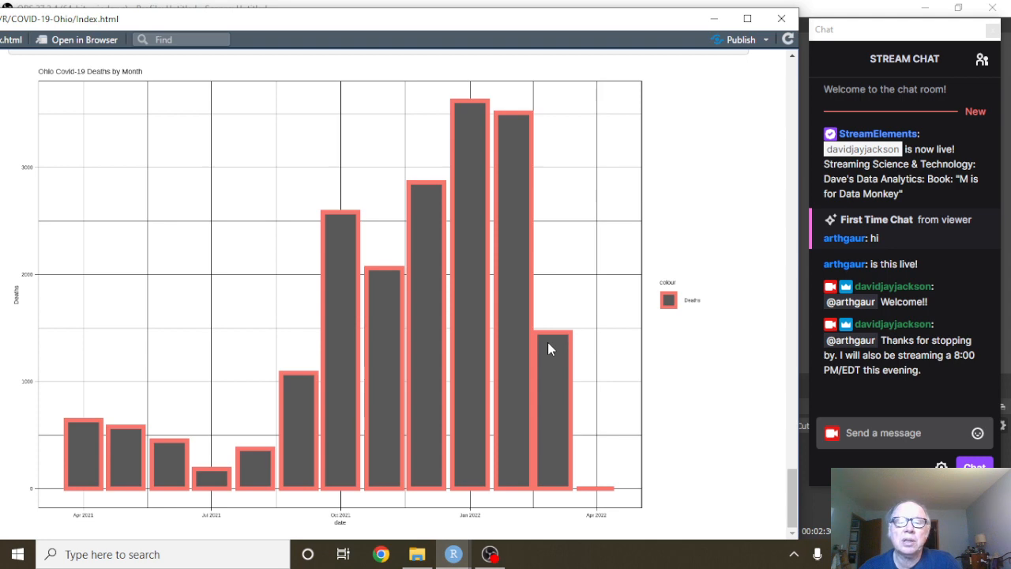
mouse_move(620, 298)
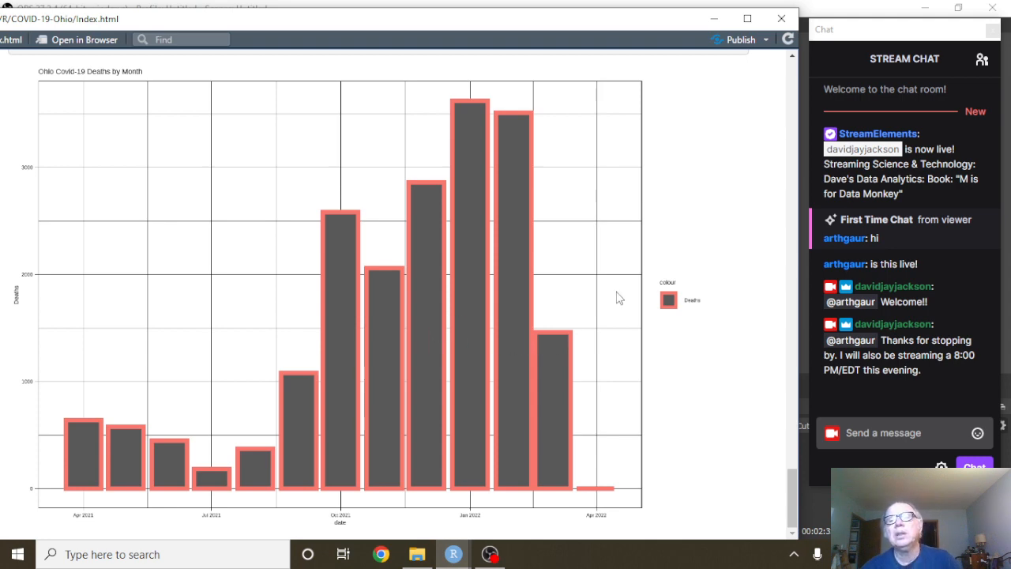
click(488, 553)
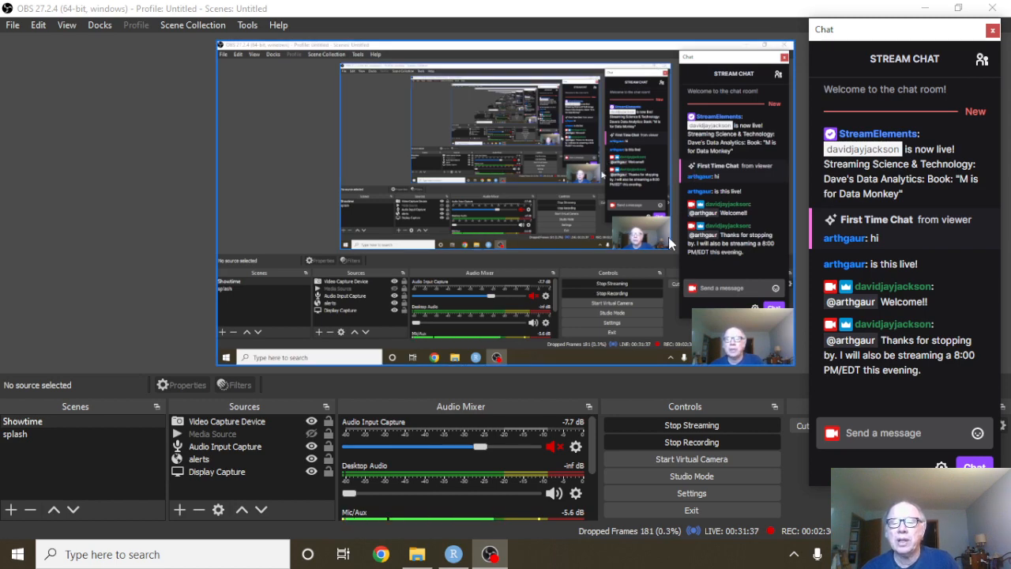
mouse_move(645, 354)
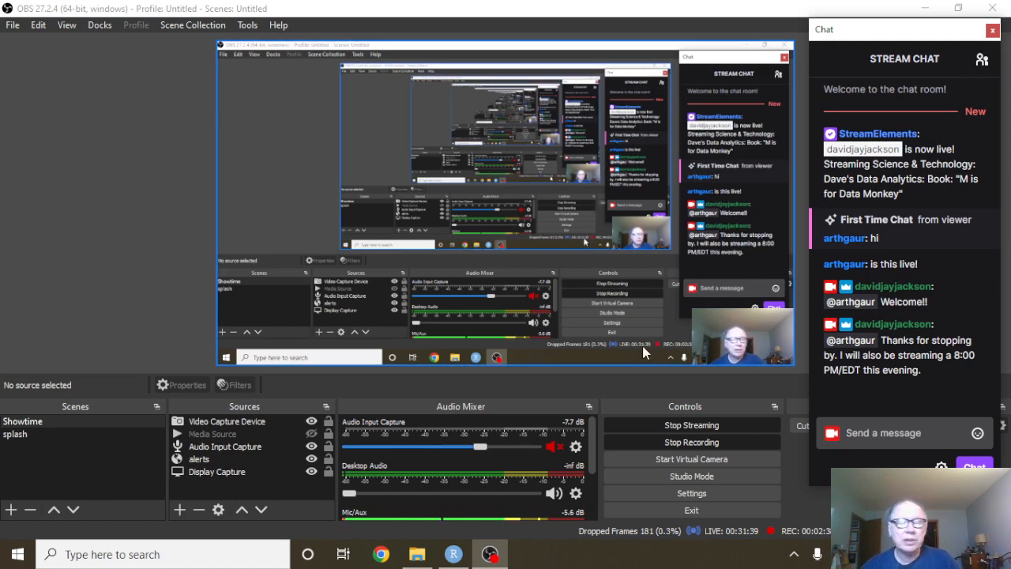